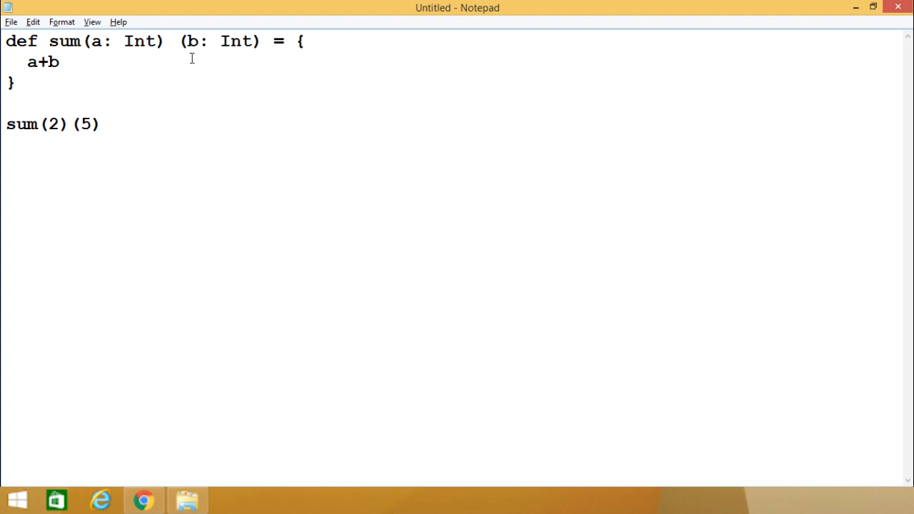
Paste the curried sum function from Notepad into the Scala REPL so it reports sum: (a: Int)(b: Int)Int
click(40, 86)
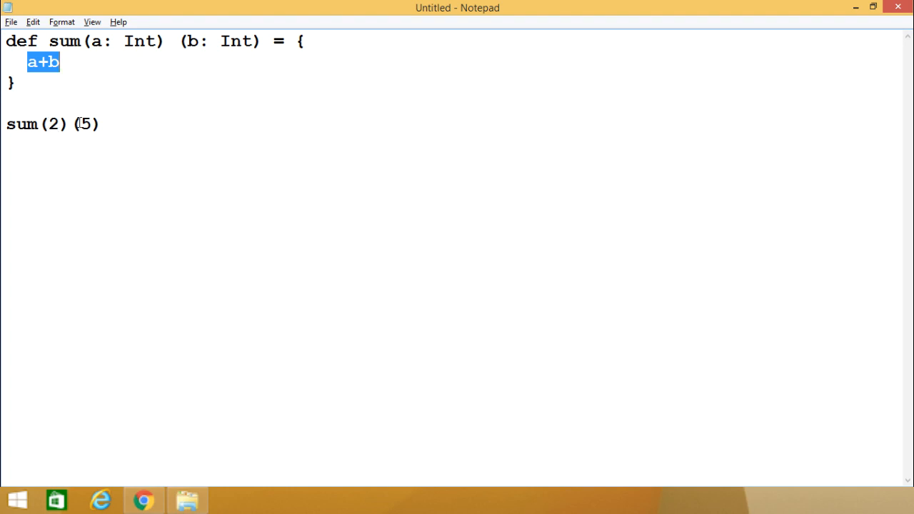
mouse_move(103, 111)
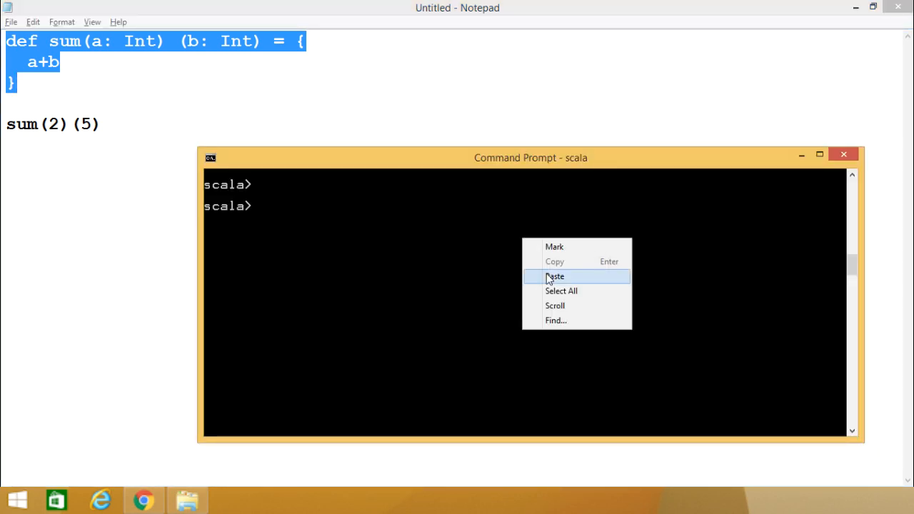
click(555, 277)
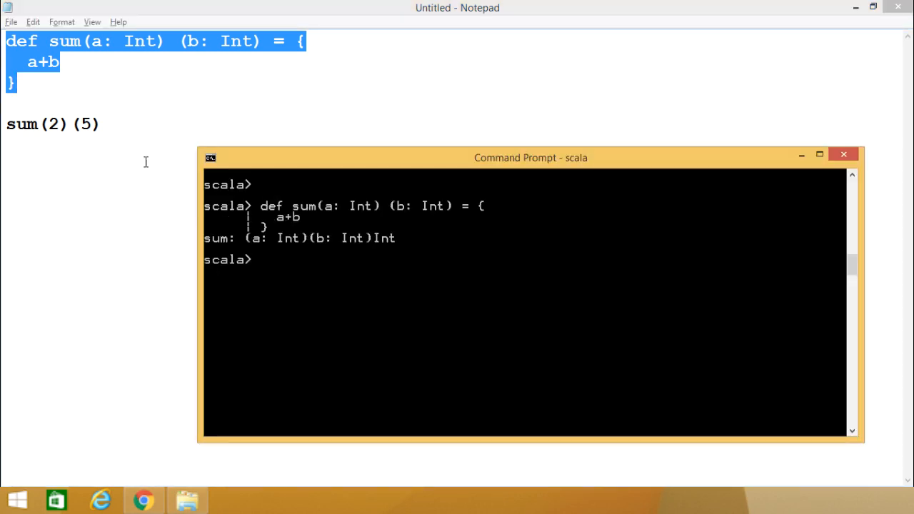
Enter the call sum(20)(50) at the scala> prompt
text(sum)
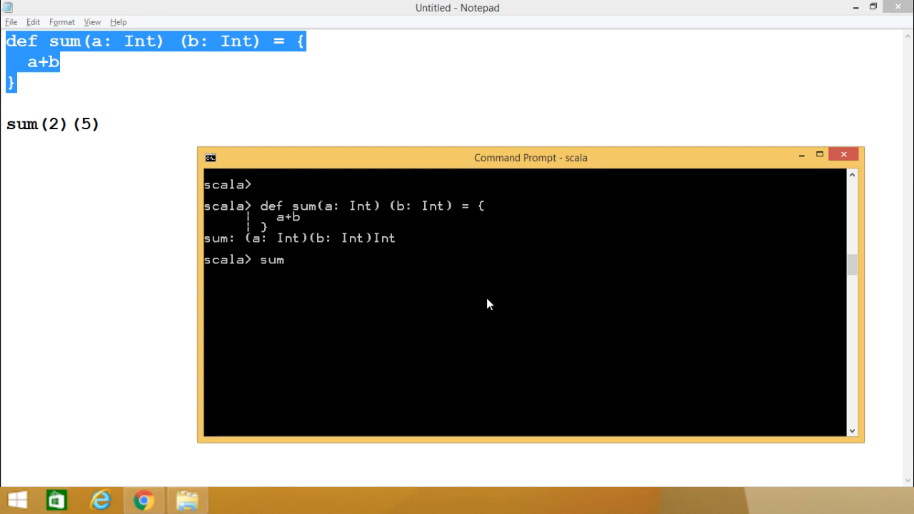
text((20)
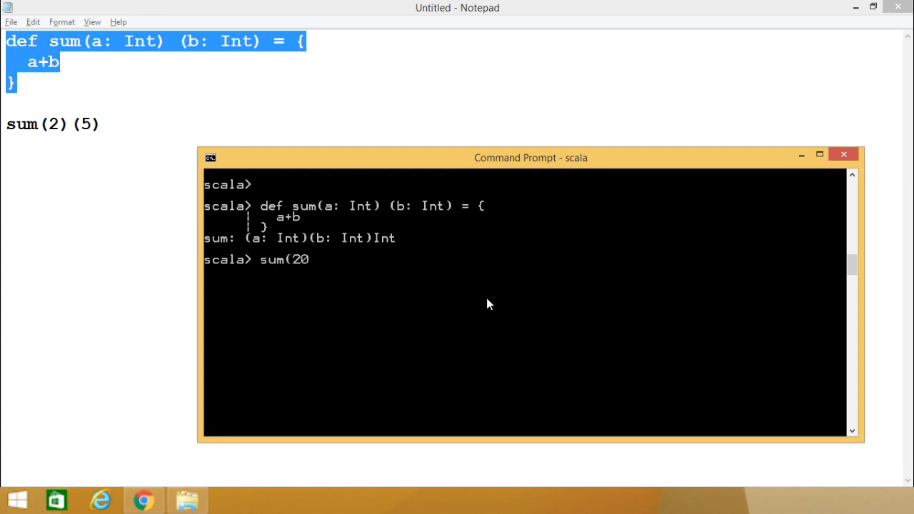
text()(50)
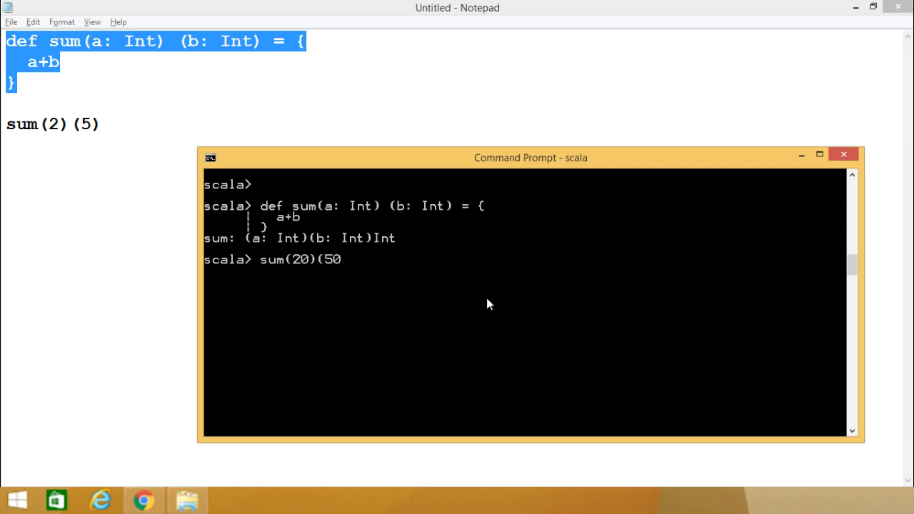
text())
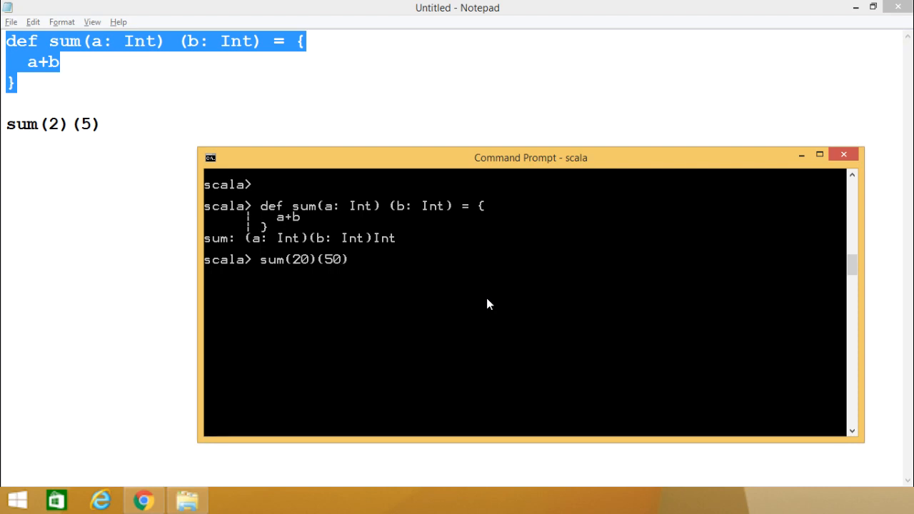